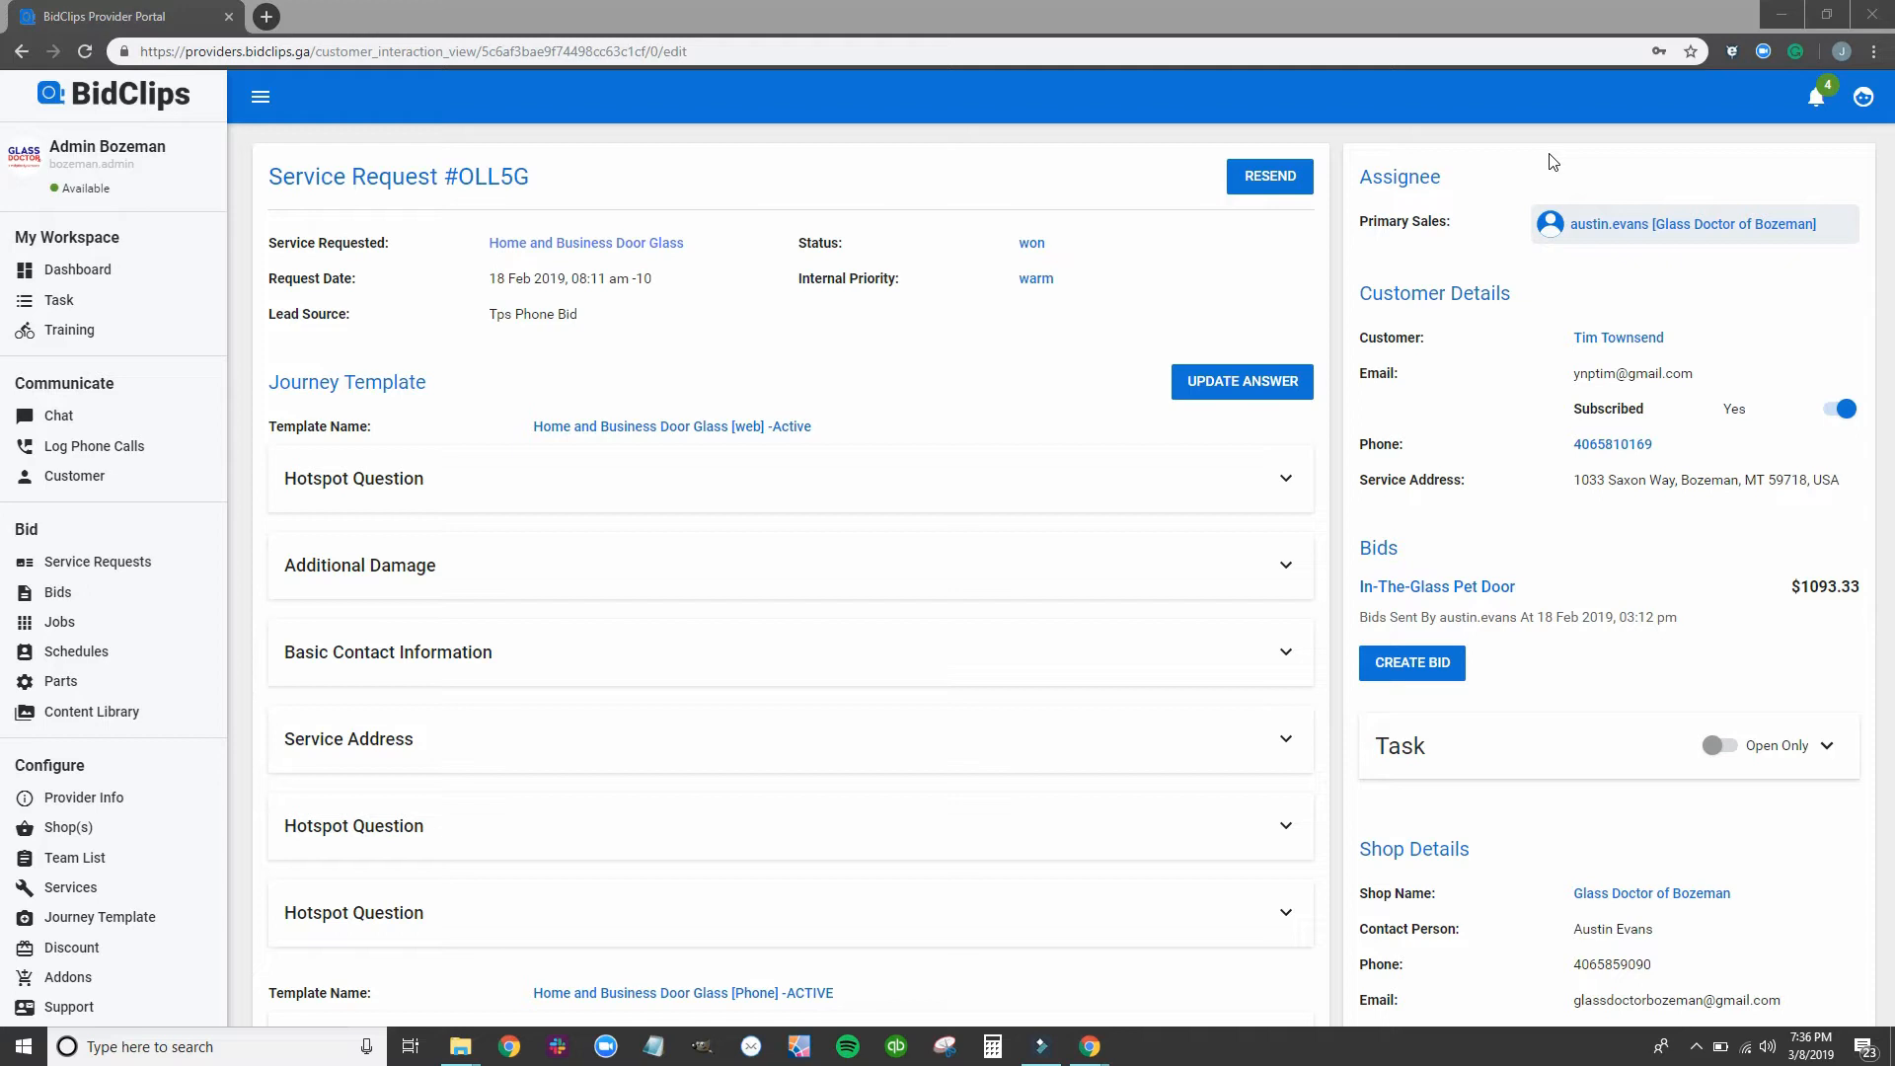
pyautogui.moveTo(1449, 551)
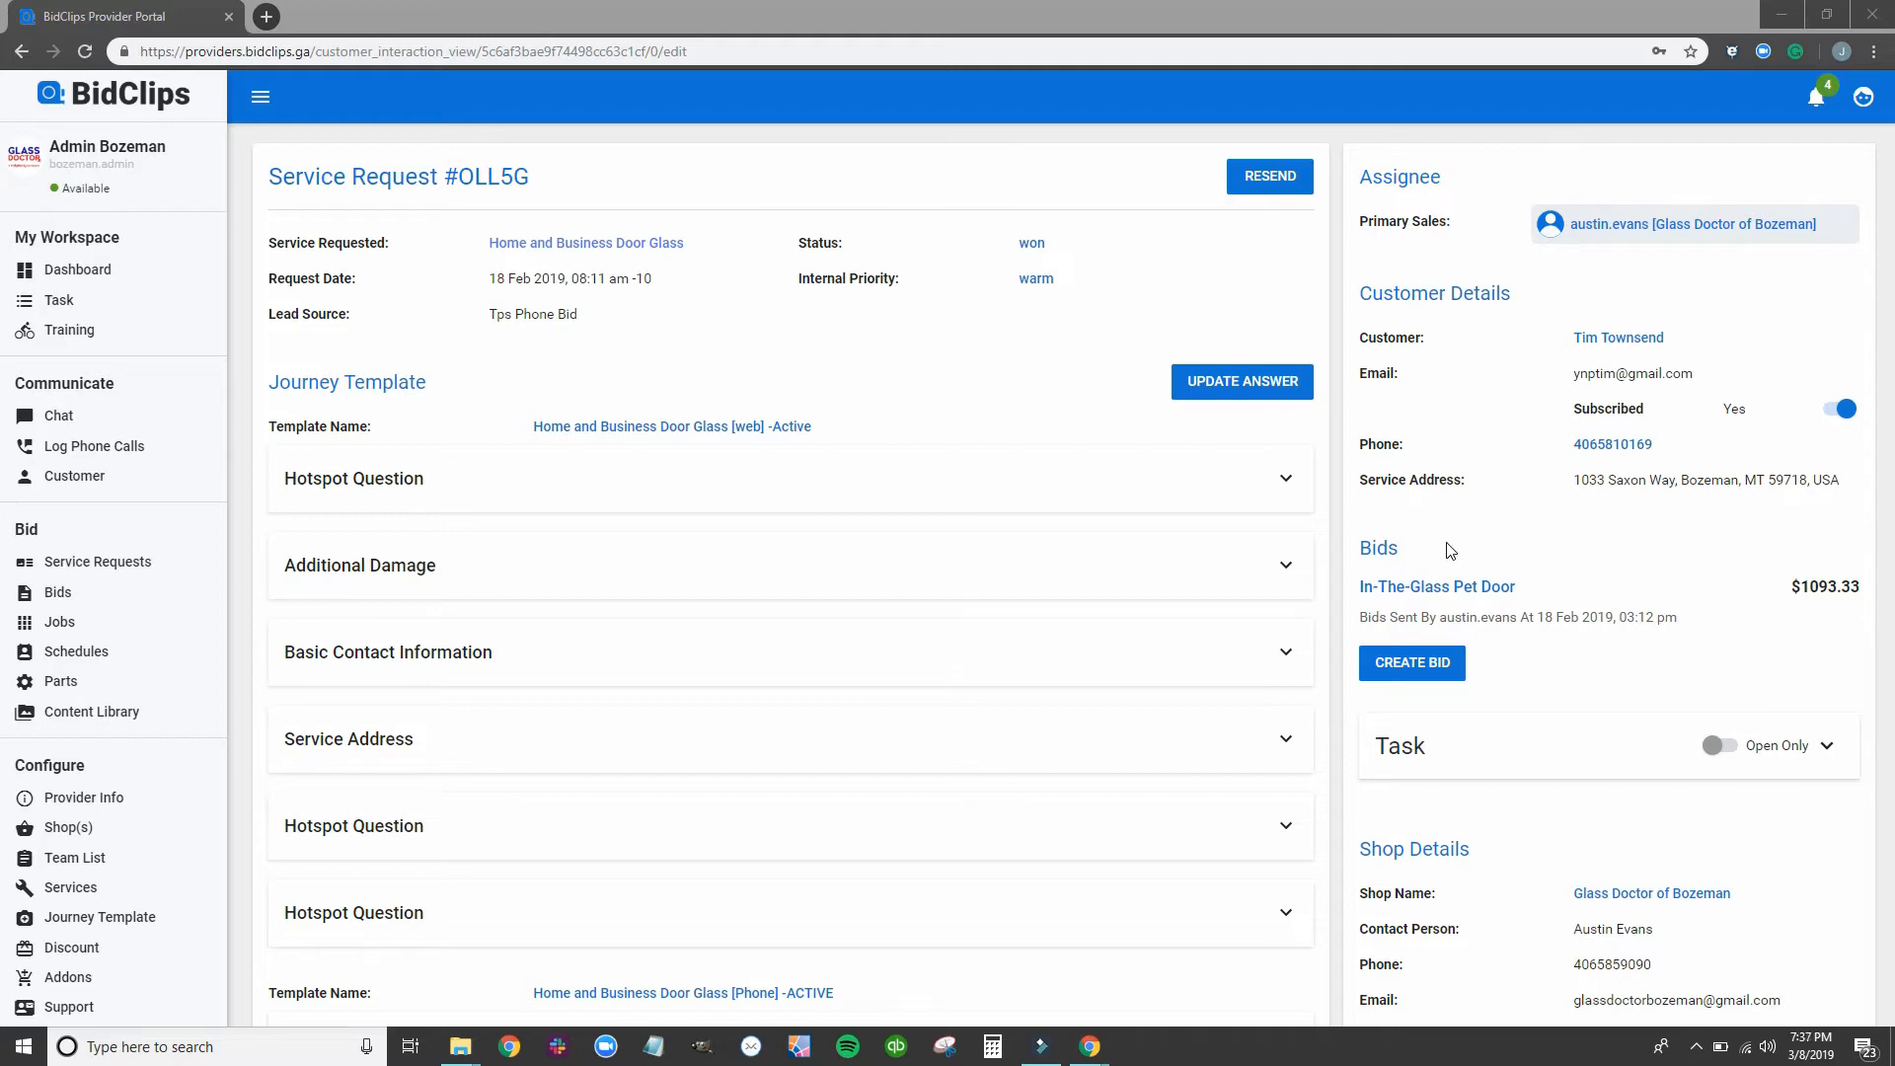
pyautogui.scroll(-3)
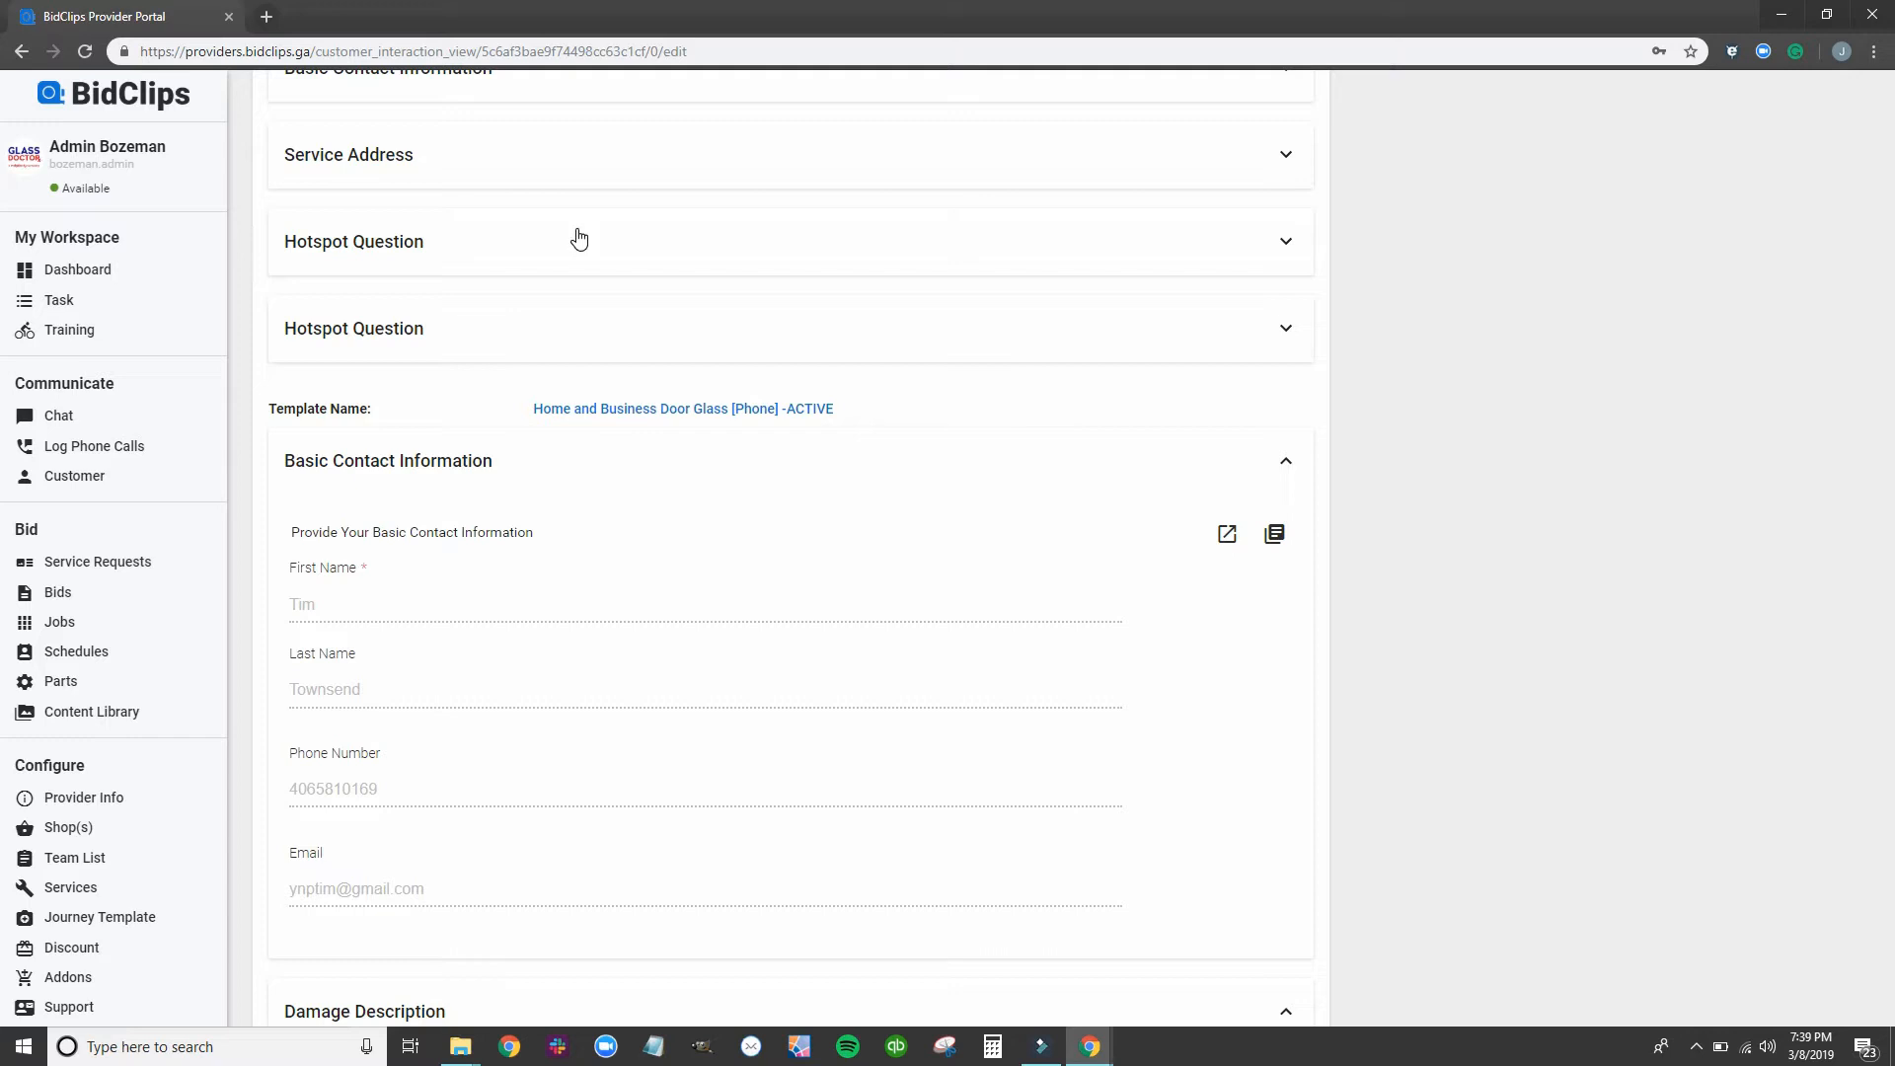
pyautogui.scroll(-3)
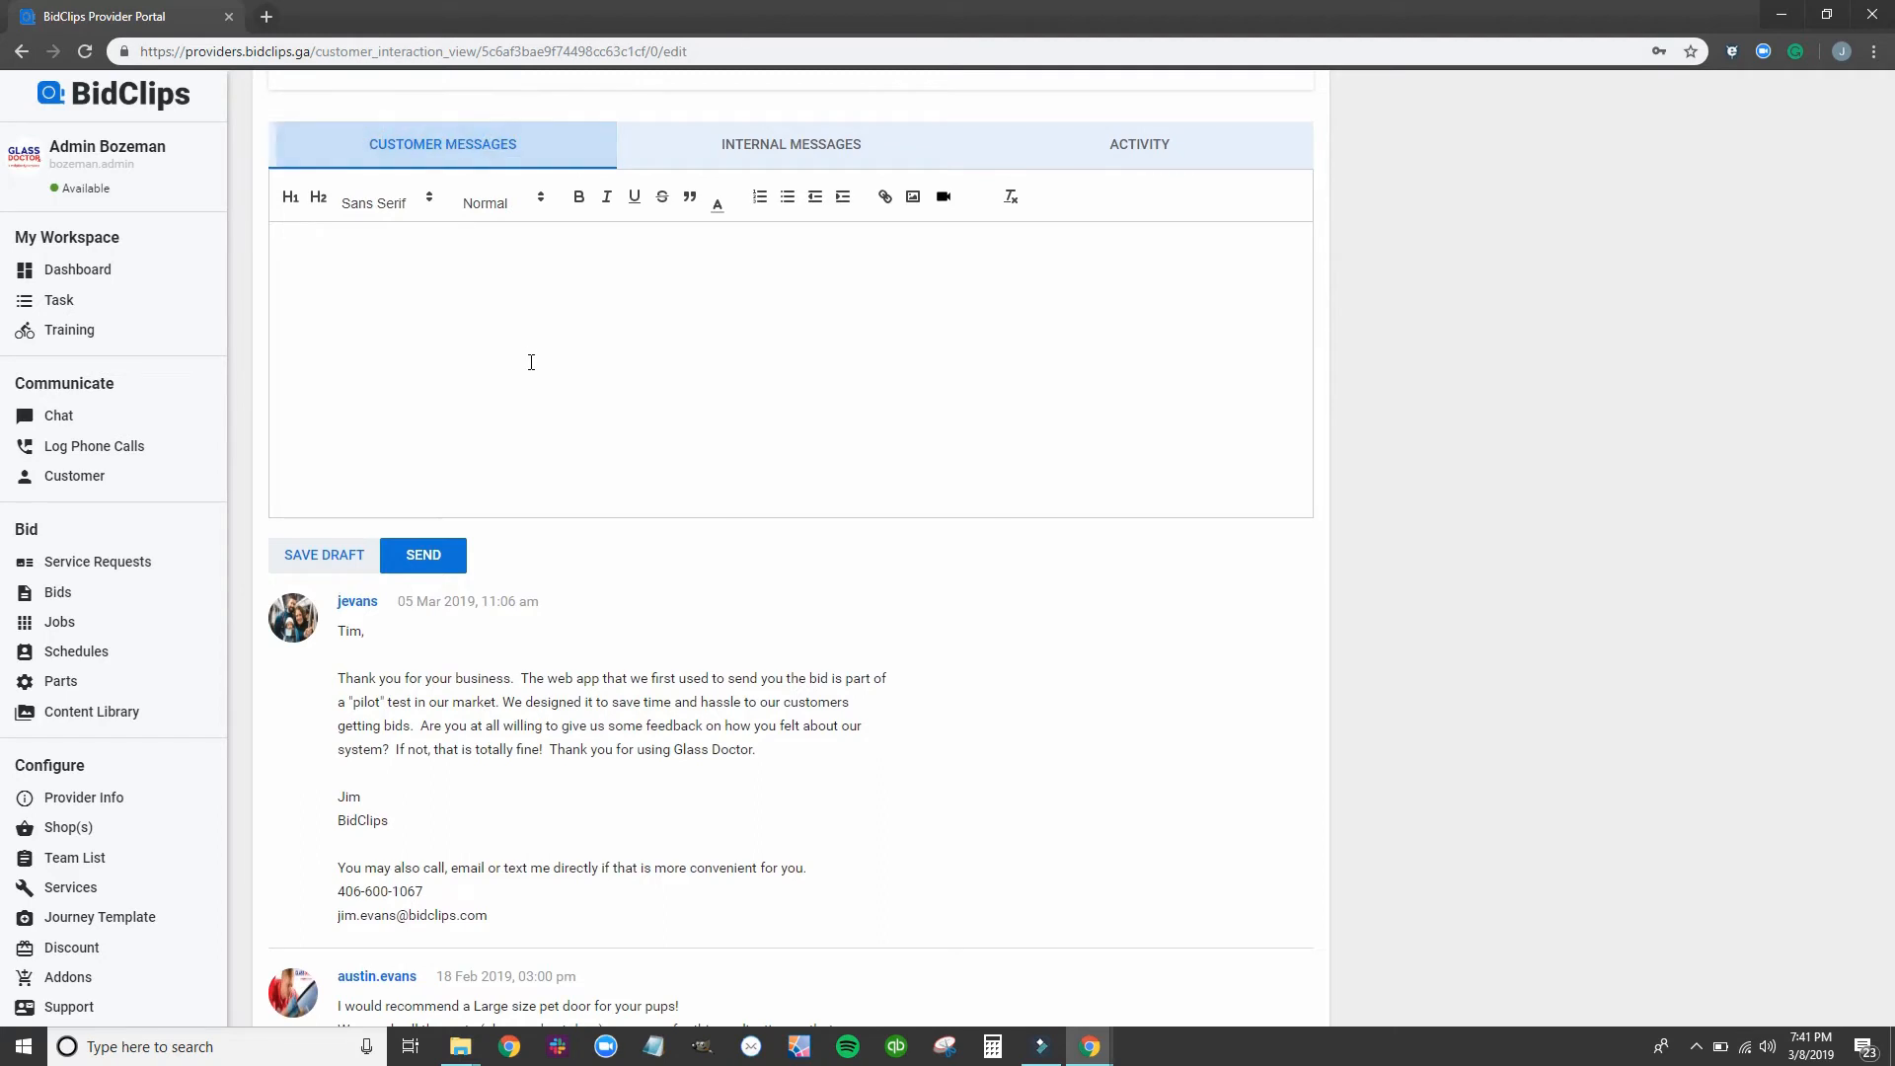
pyautogui.scroll(-3)
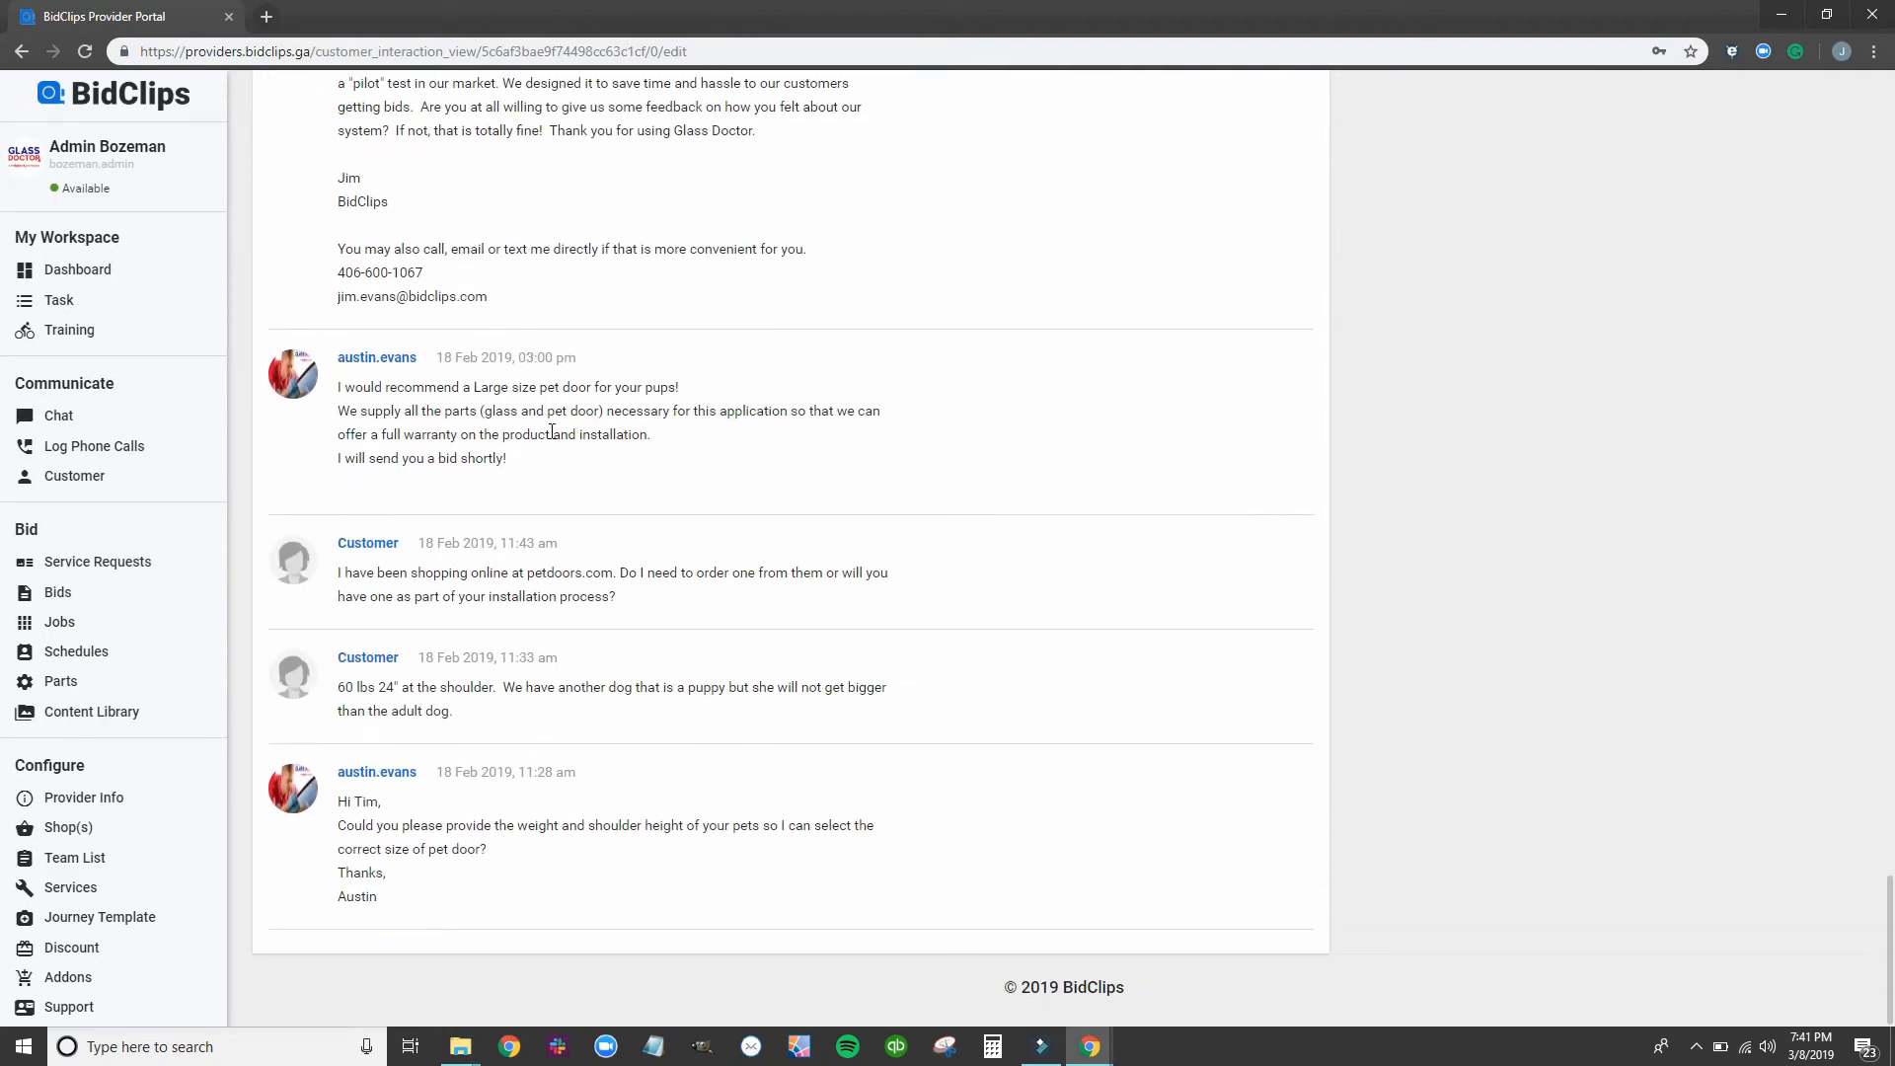
pyautogui.moveTo(582, 523)
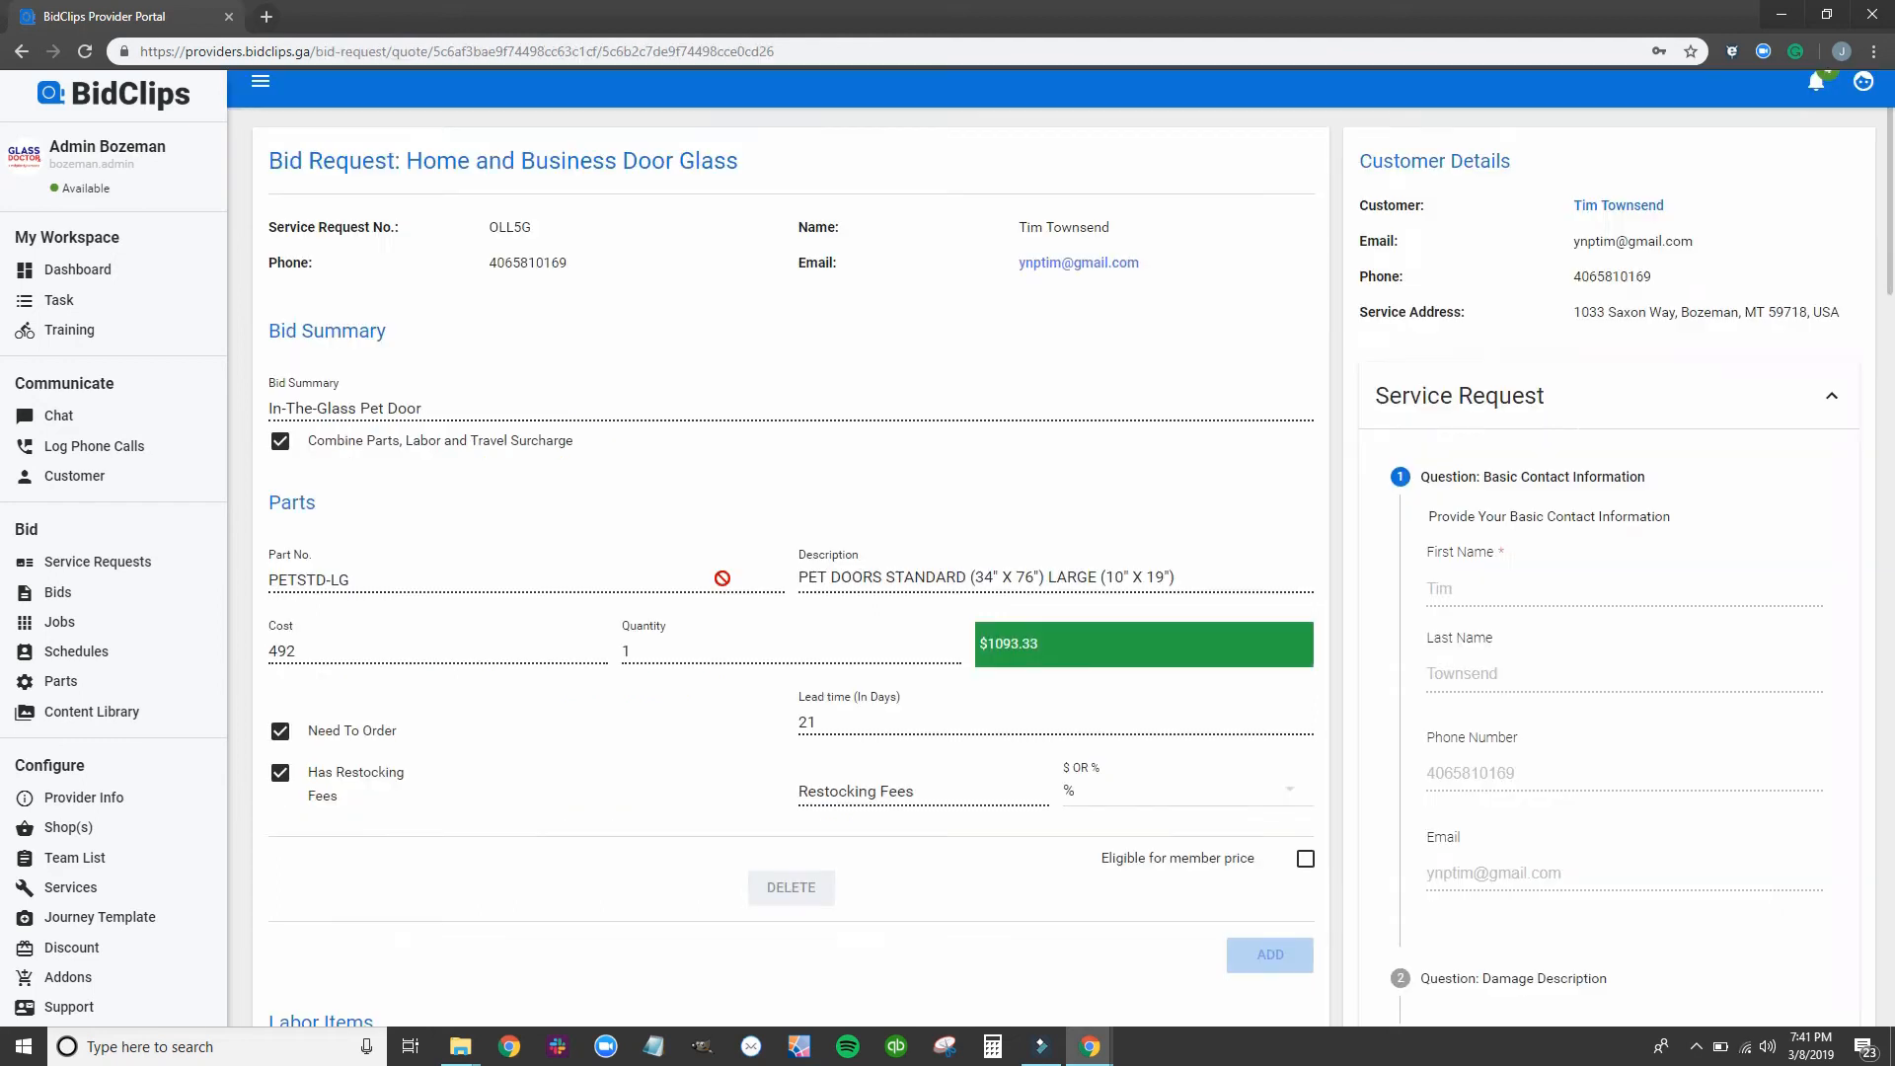
pyautogui.scroll(-3)
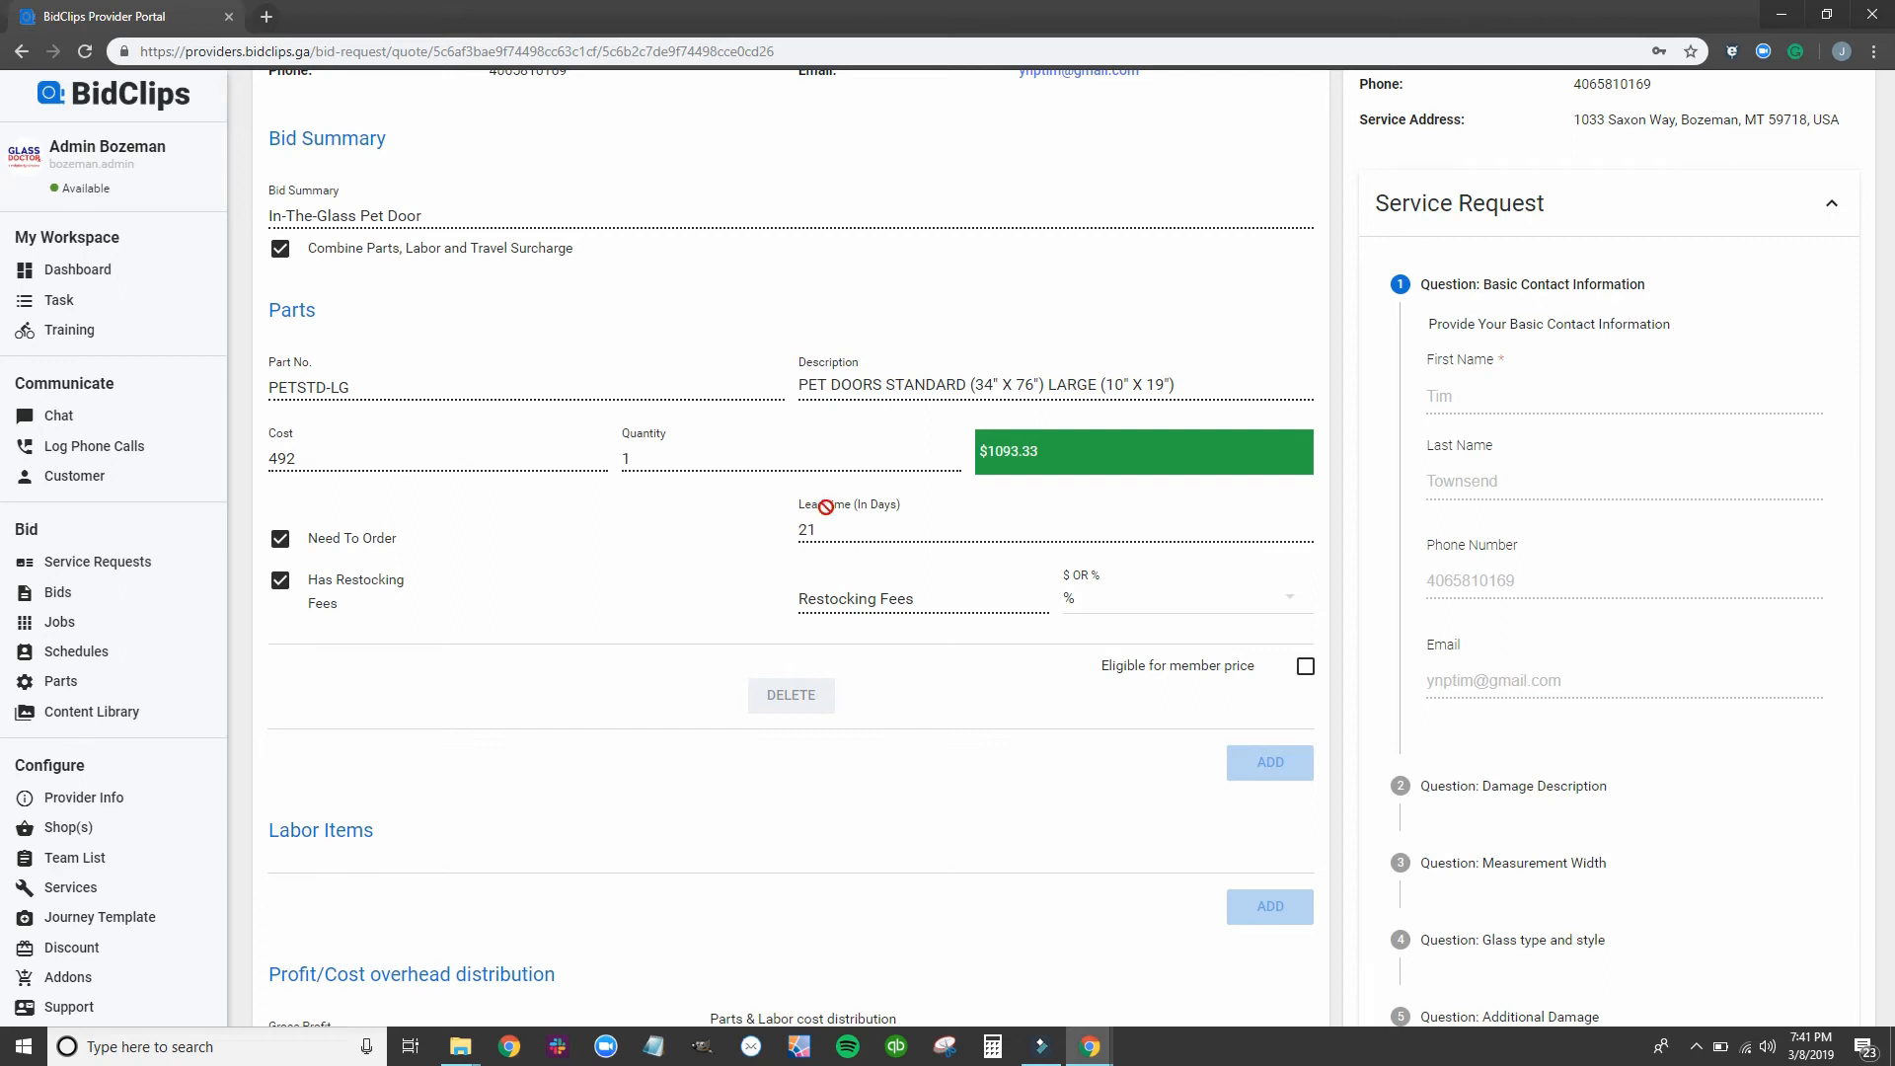
pyautogui.scroll(-3)
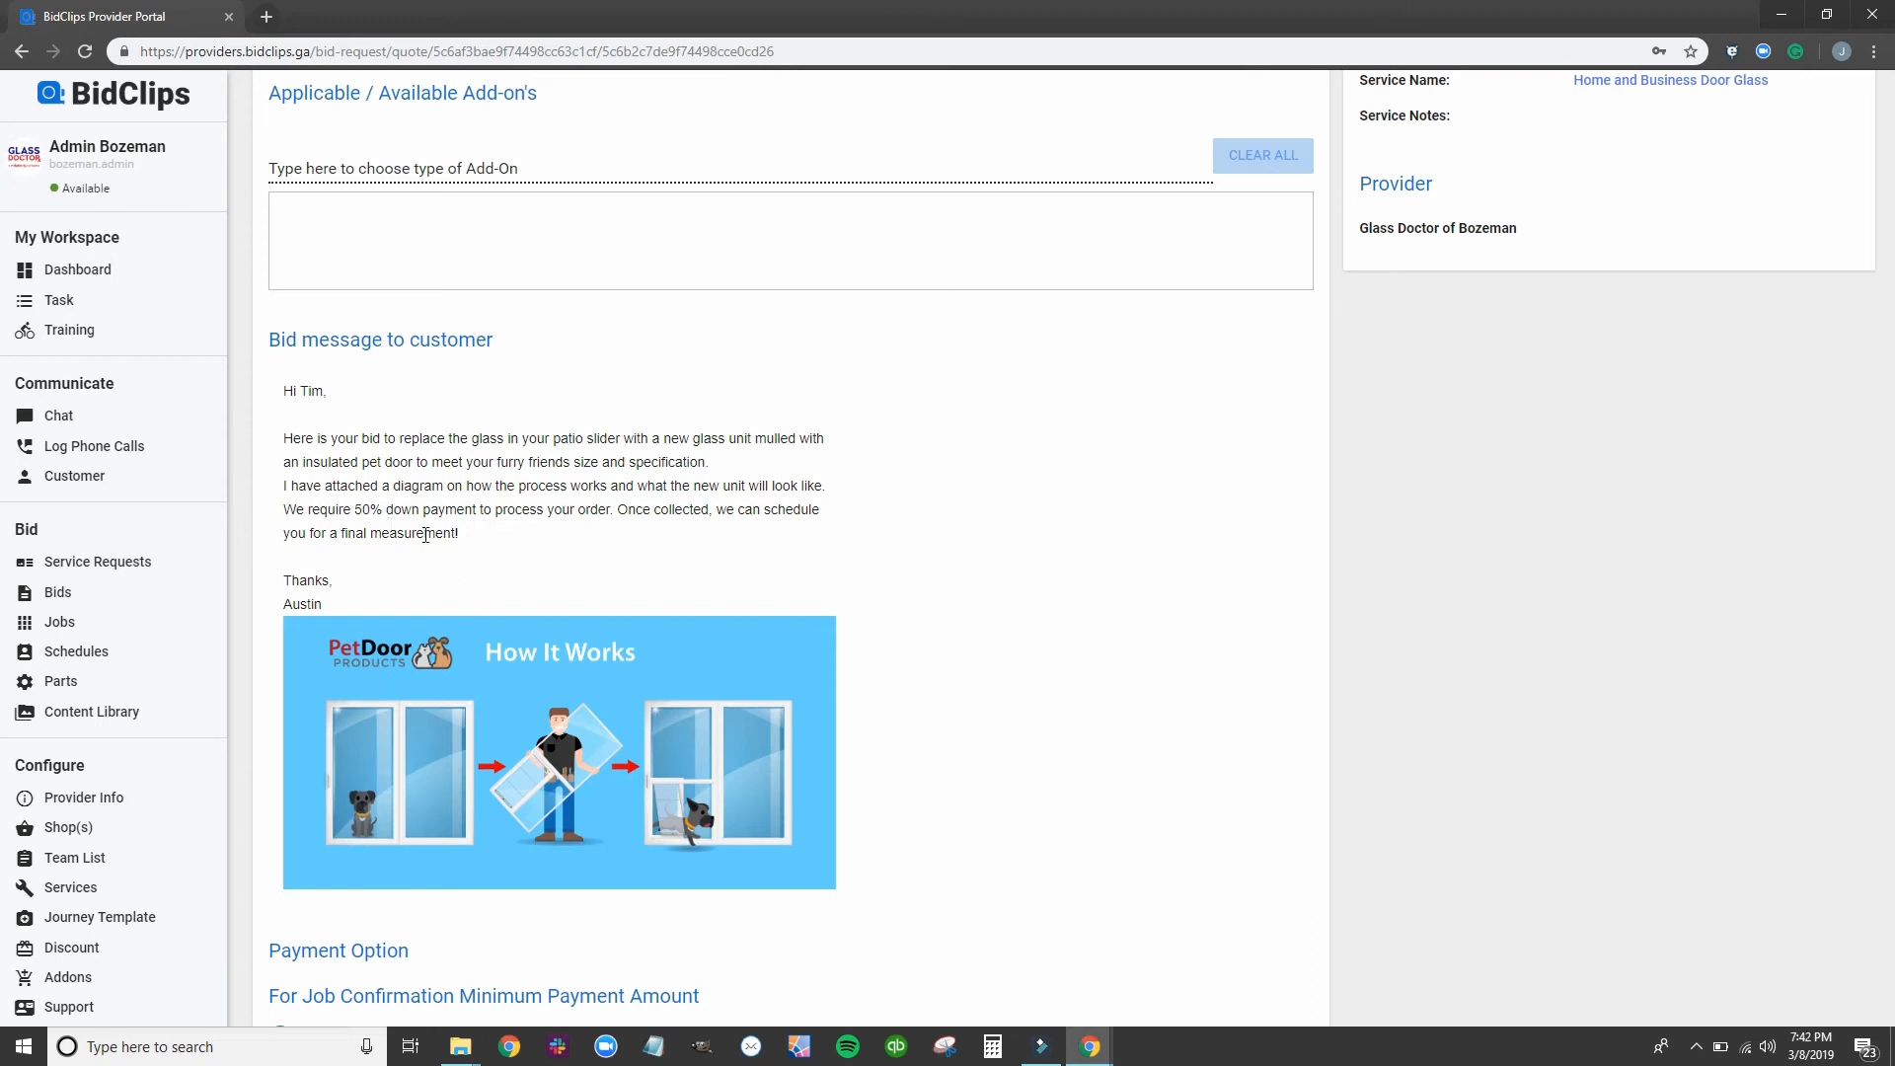
pyautogui.scroll(-3)
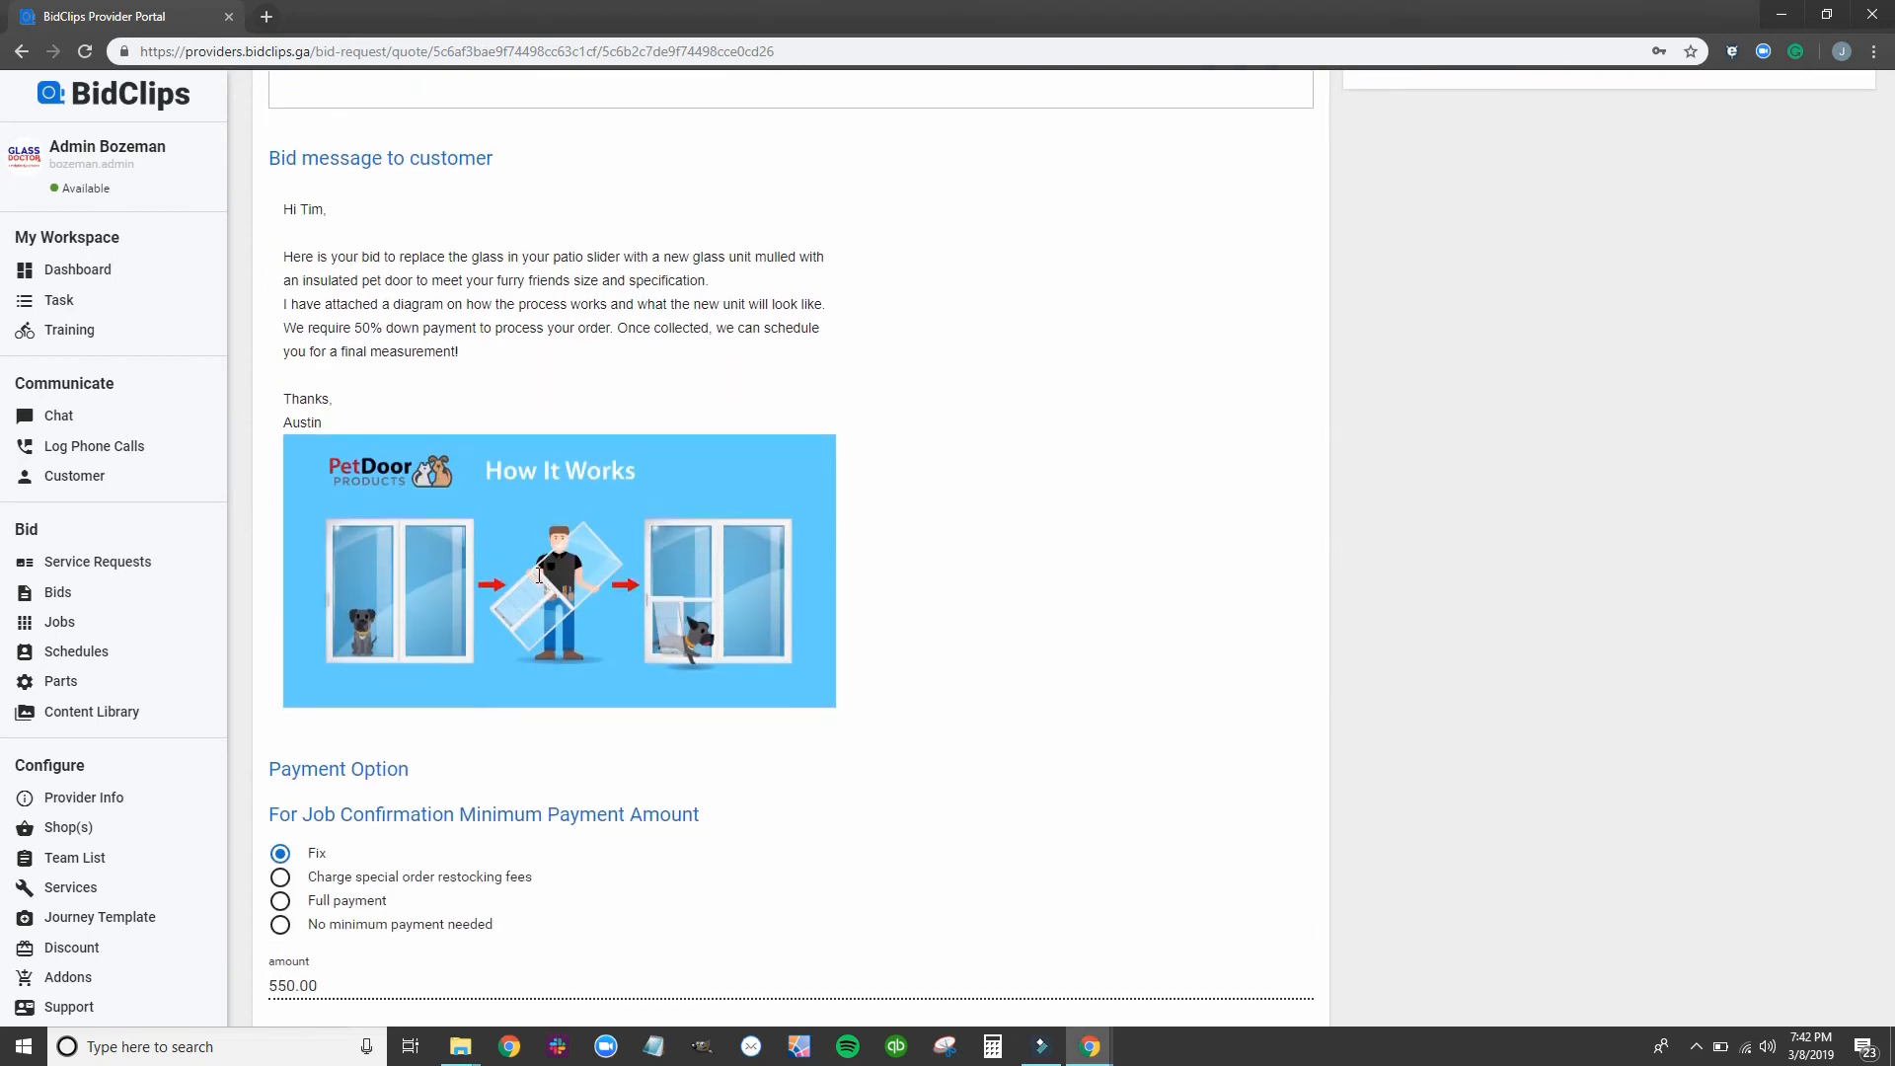
pyautogui.moveTo(545, 386)
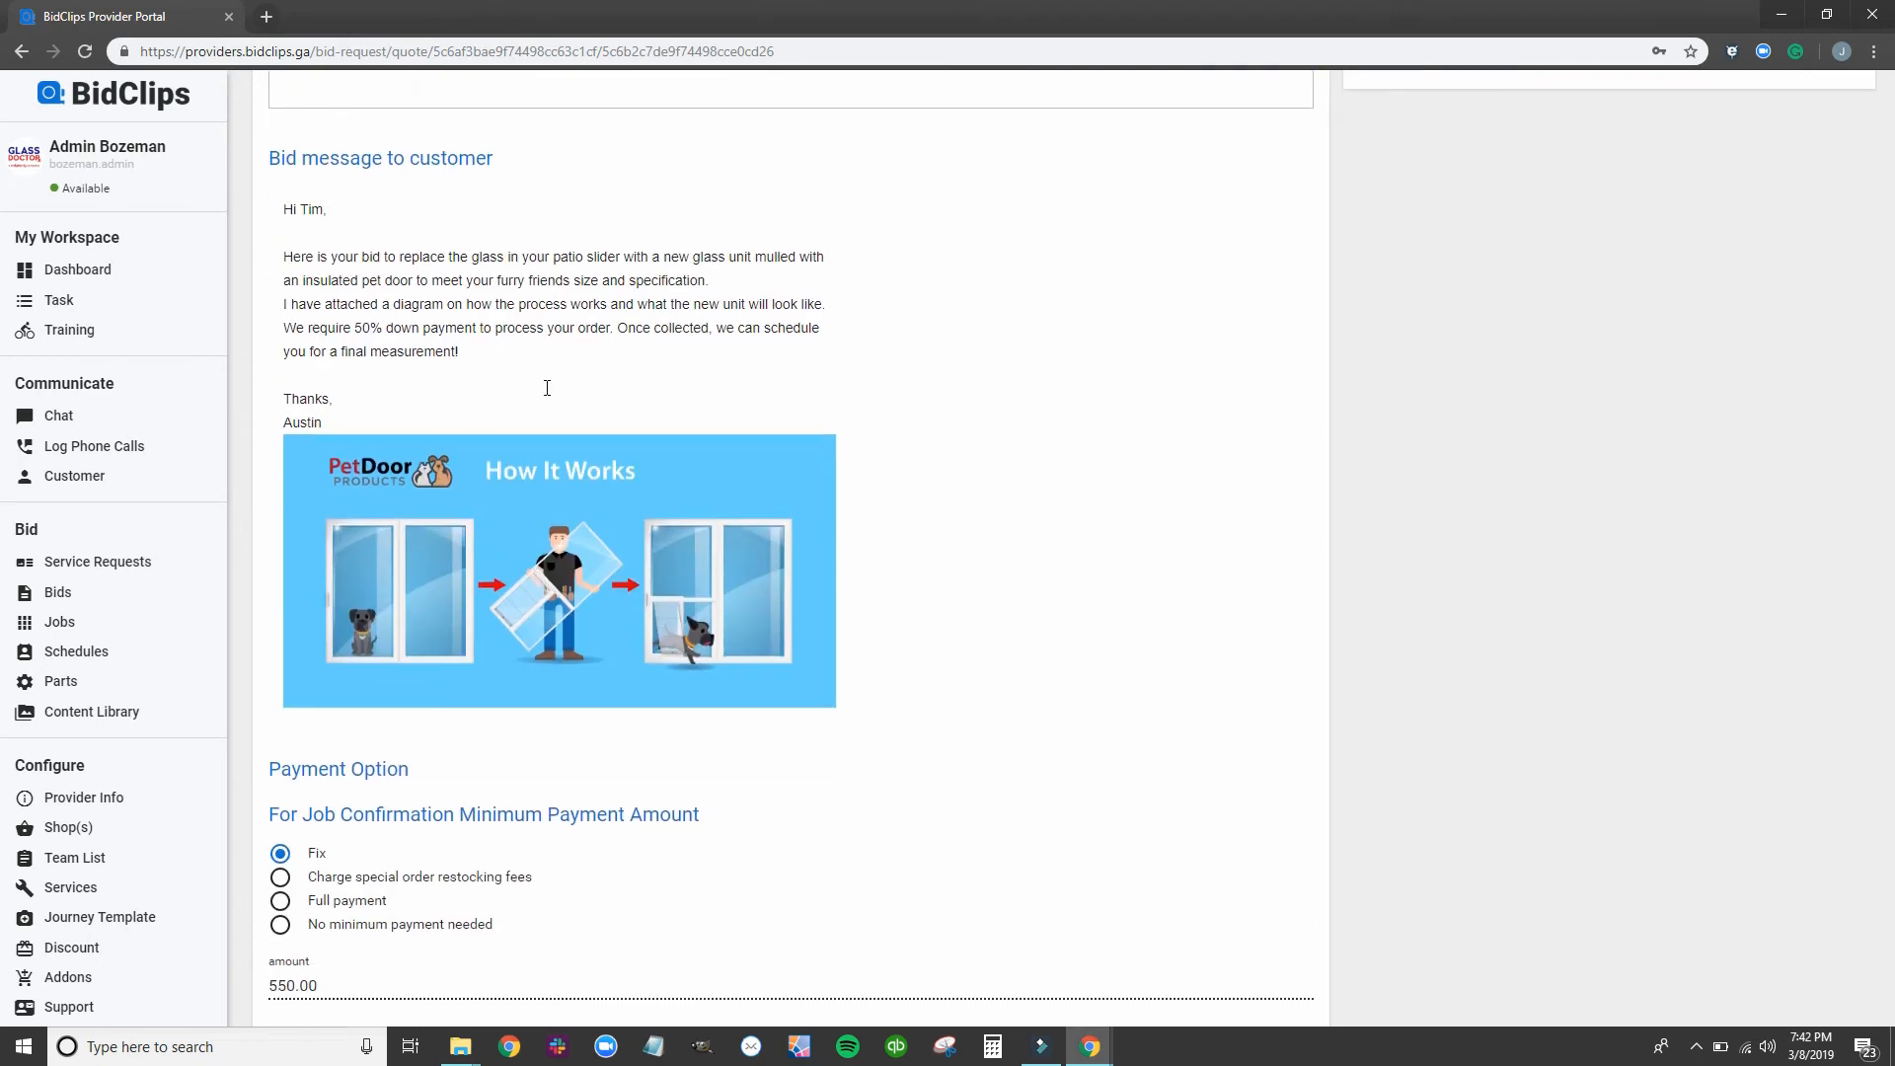
pyautogui.scroll(-3)
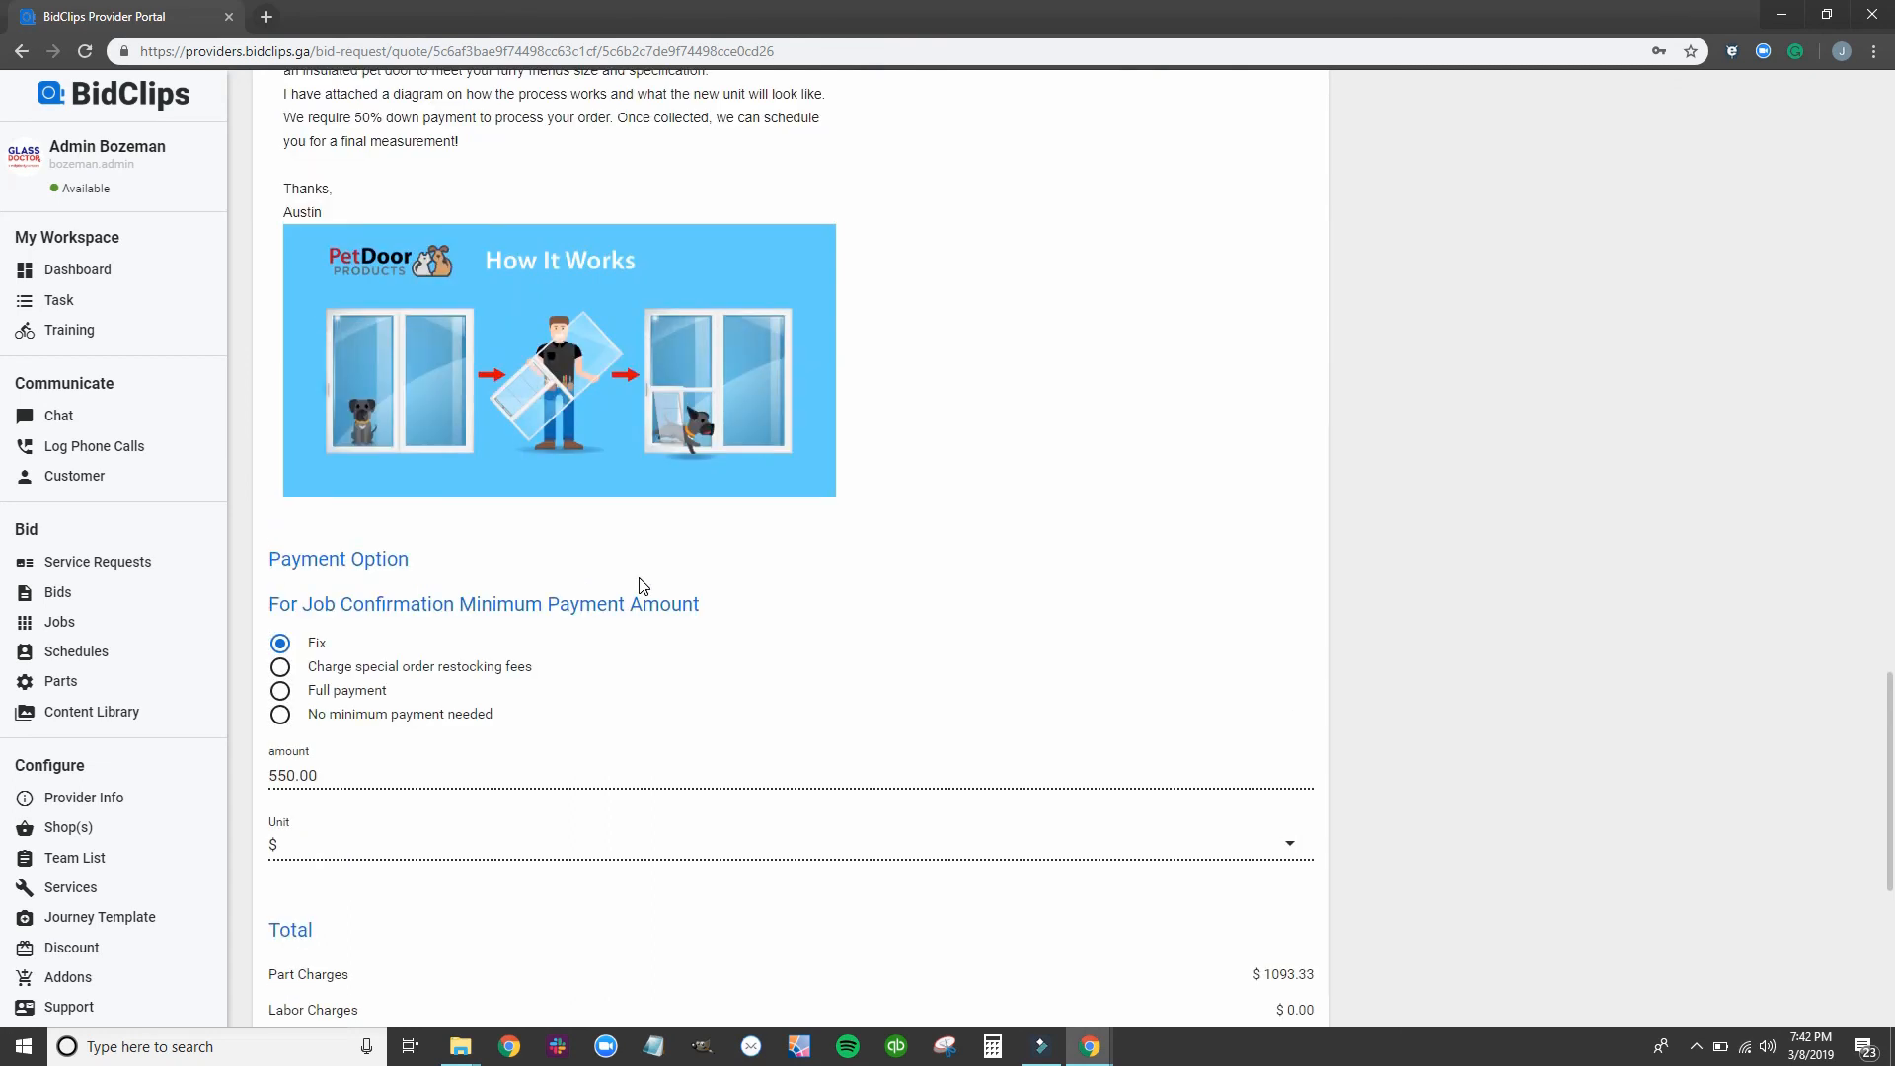
pyautogui.scroll(-3)
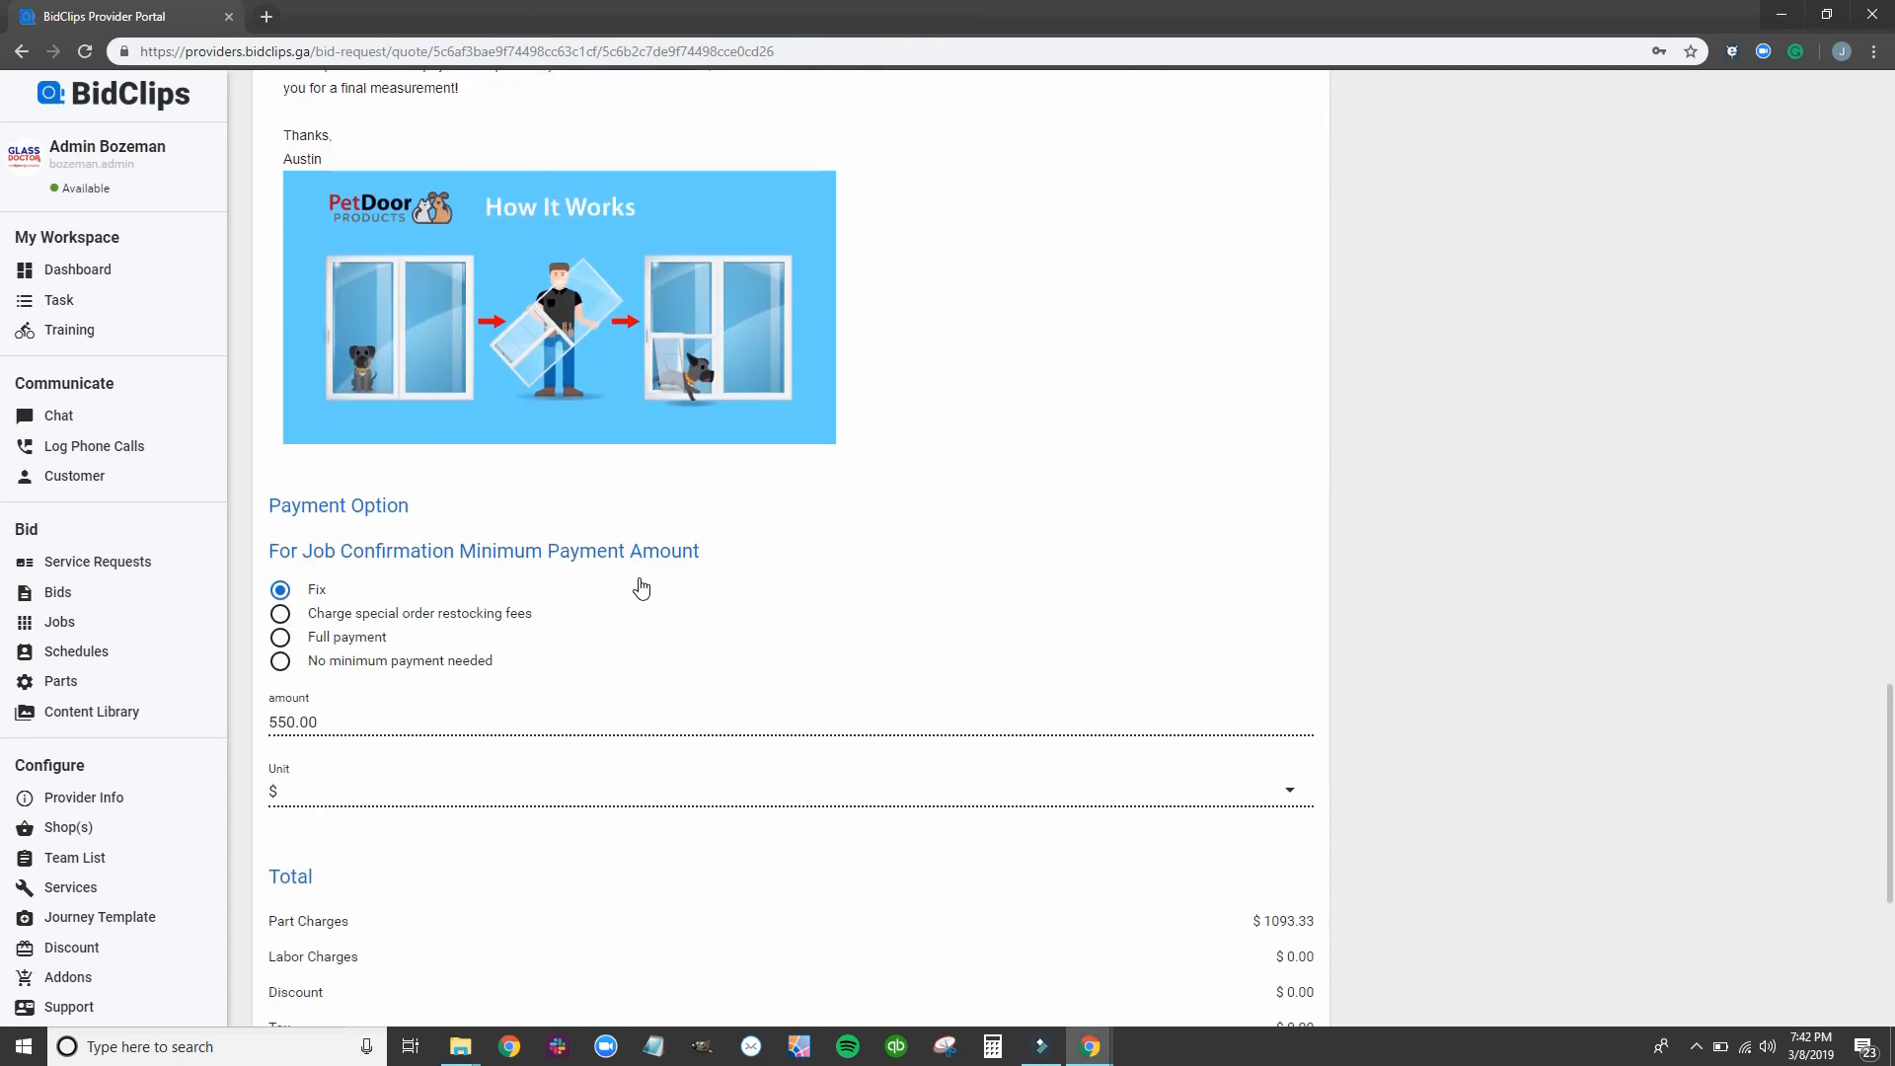